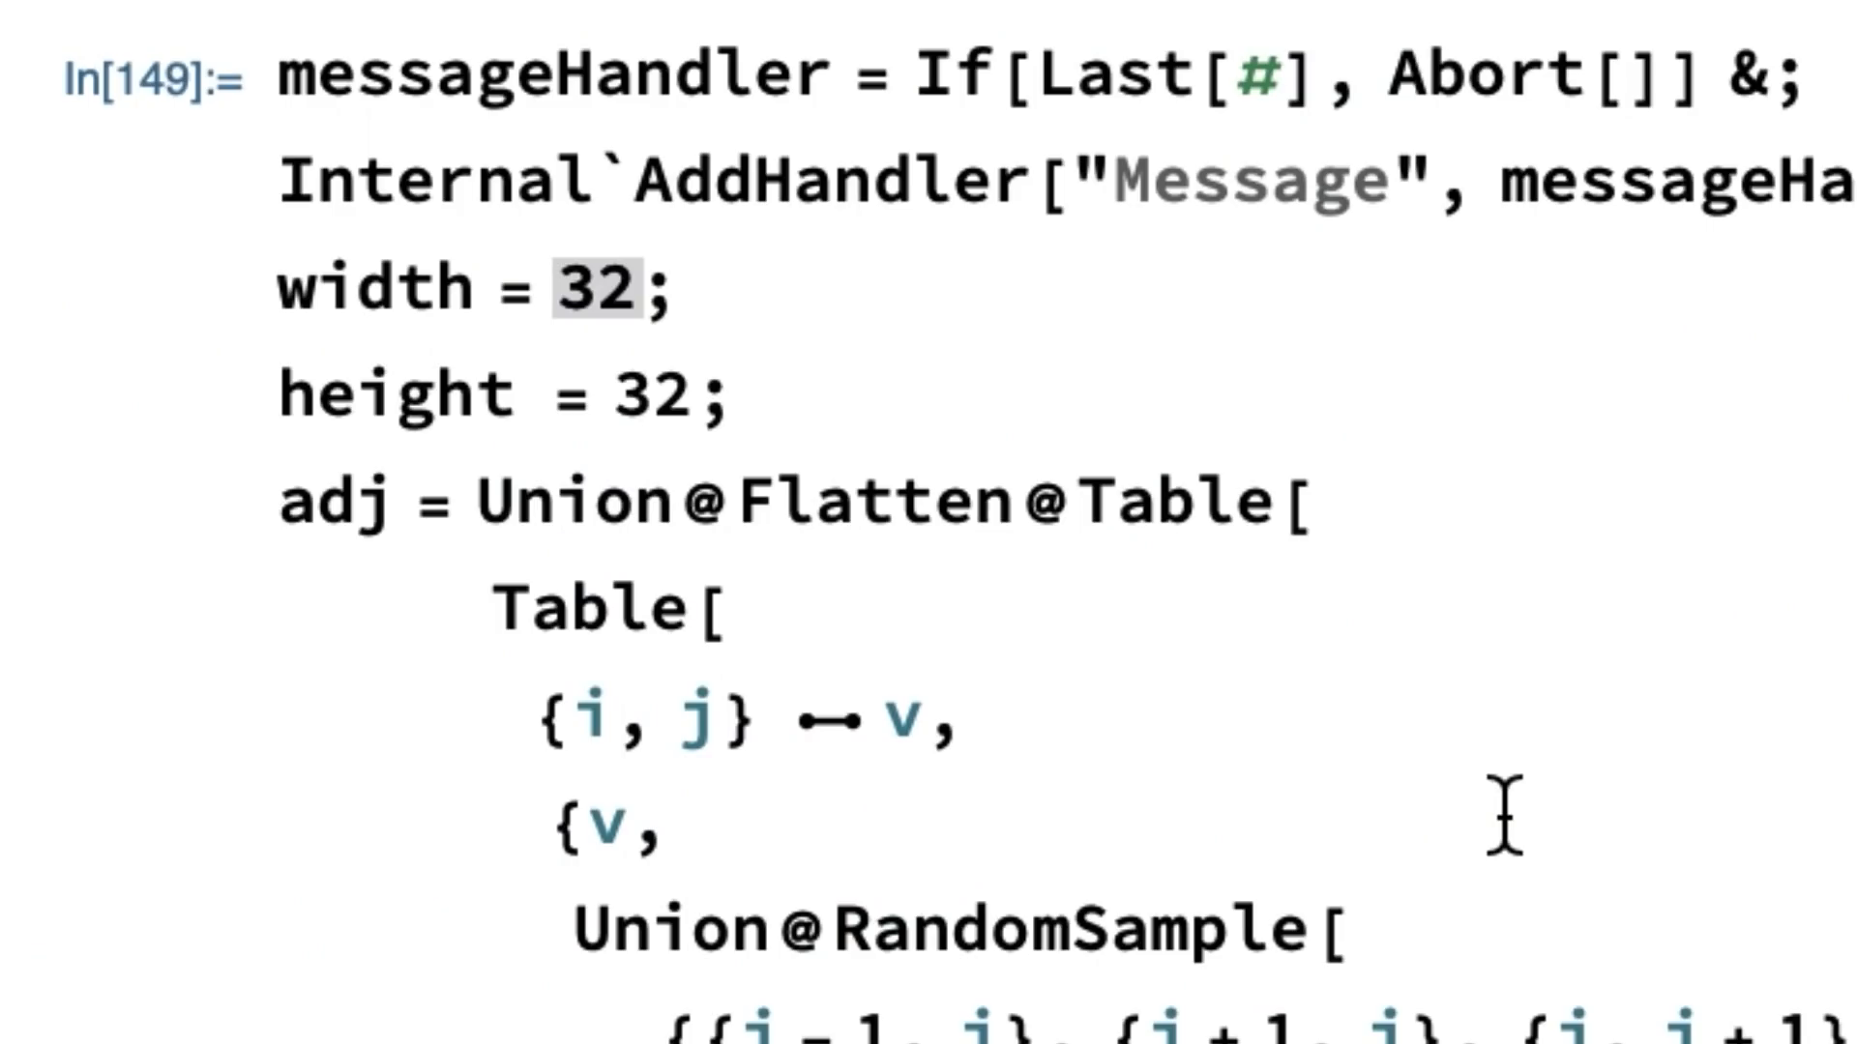
Step: Point out the maze height setting of 32 and bring the 32×32 maze output into view
click(640, 390)
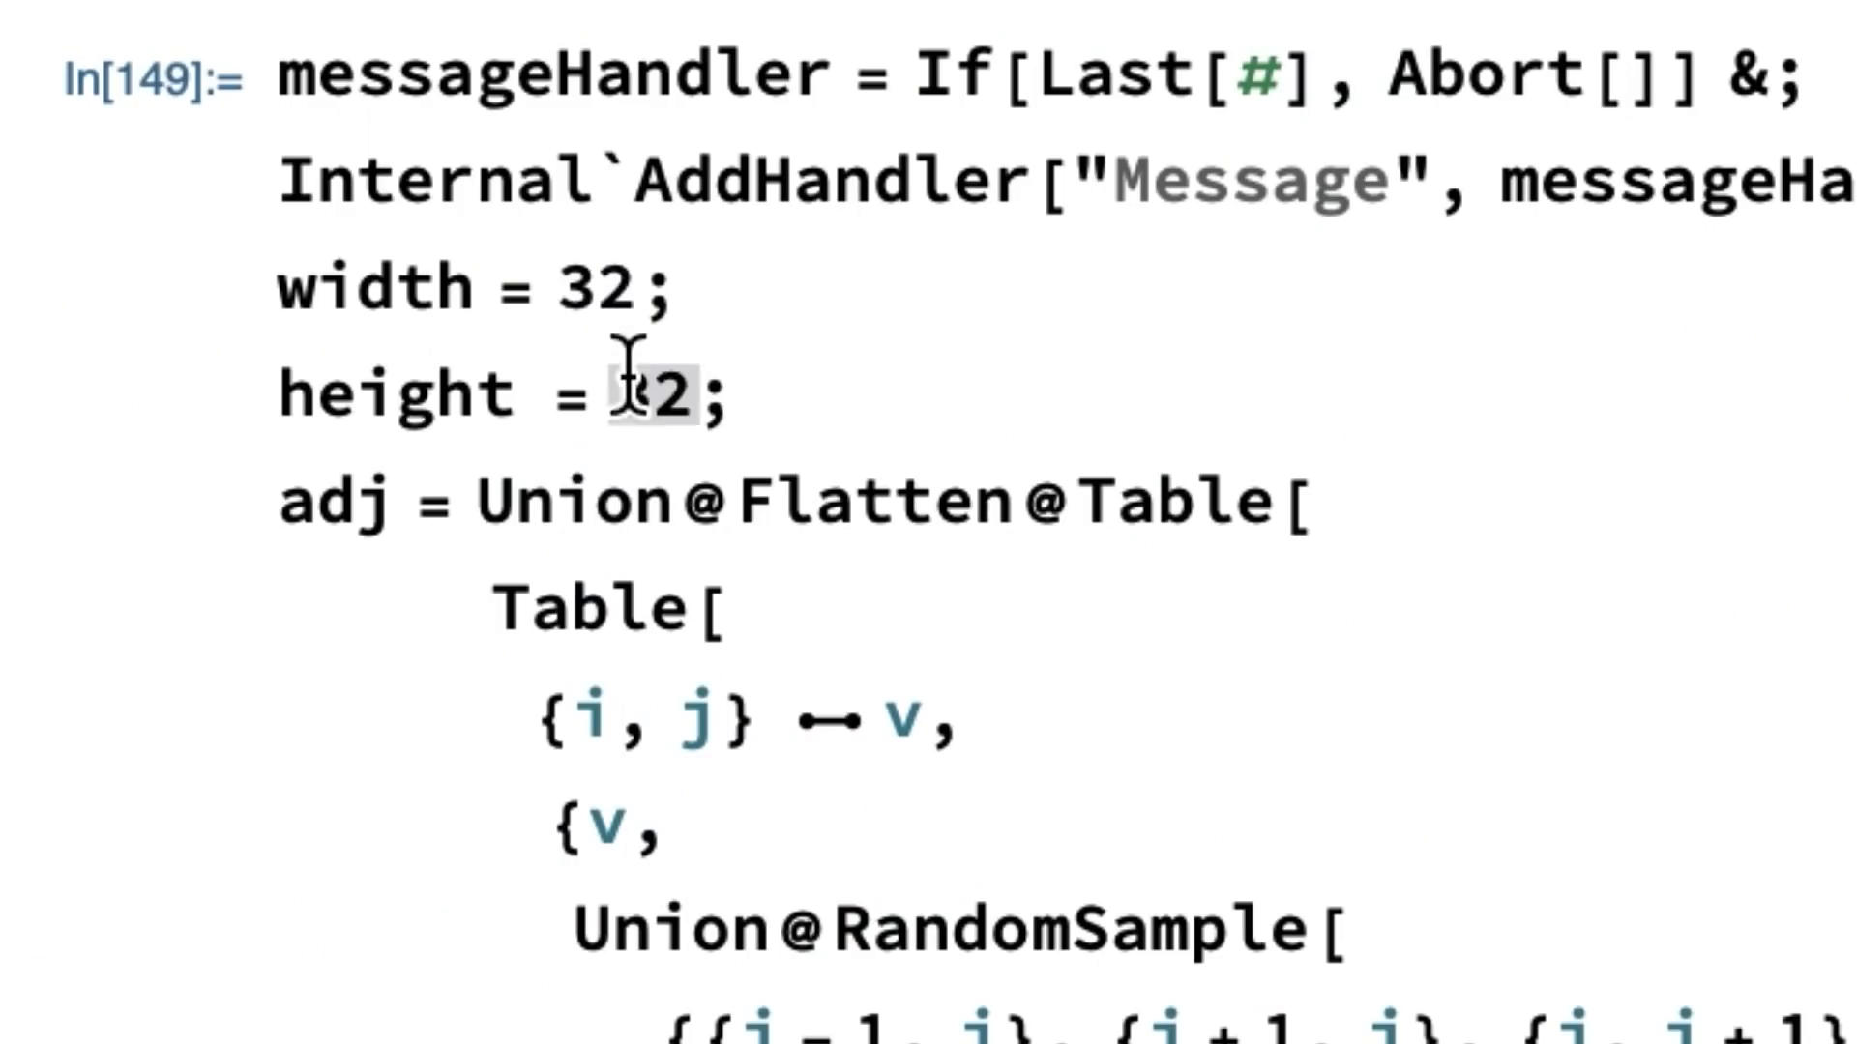
scroll(down, 3)
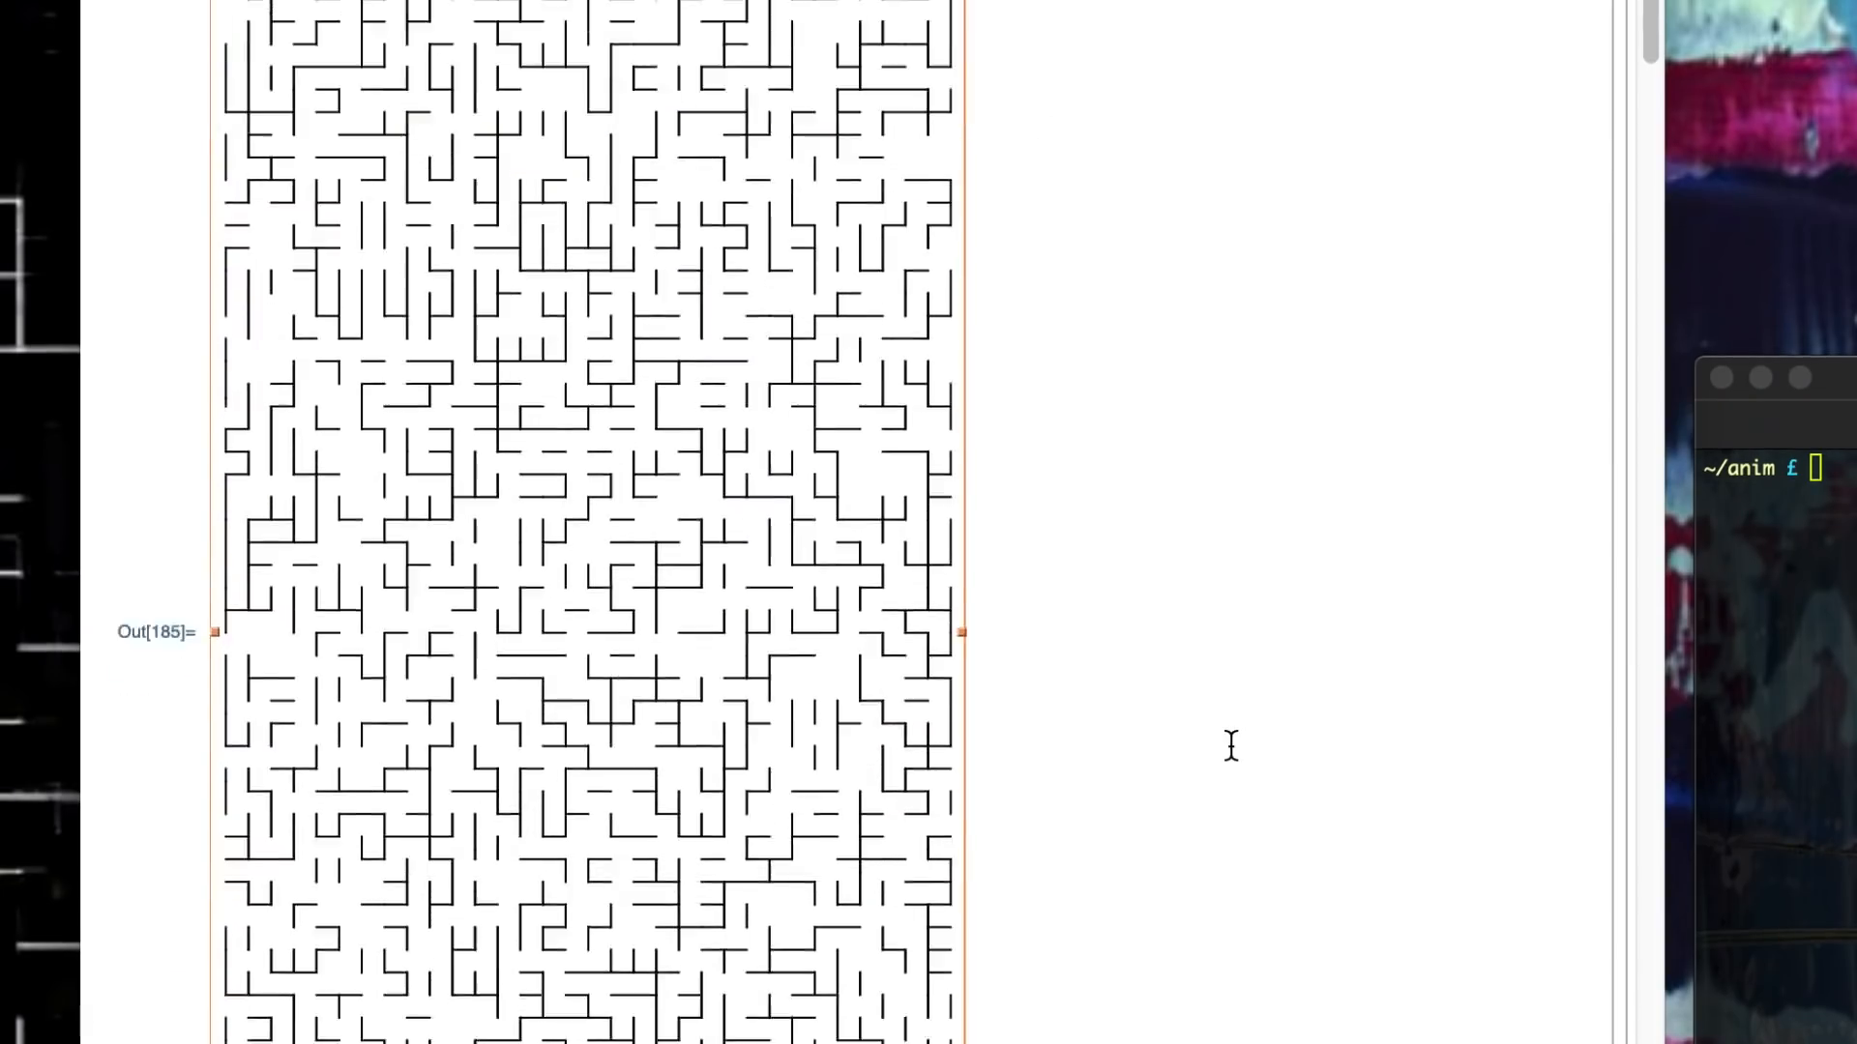
scroll(down, 3)
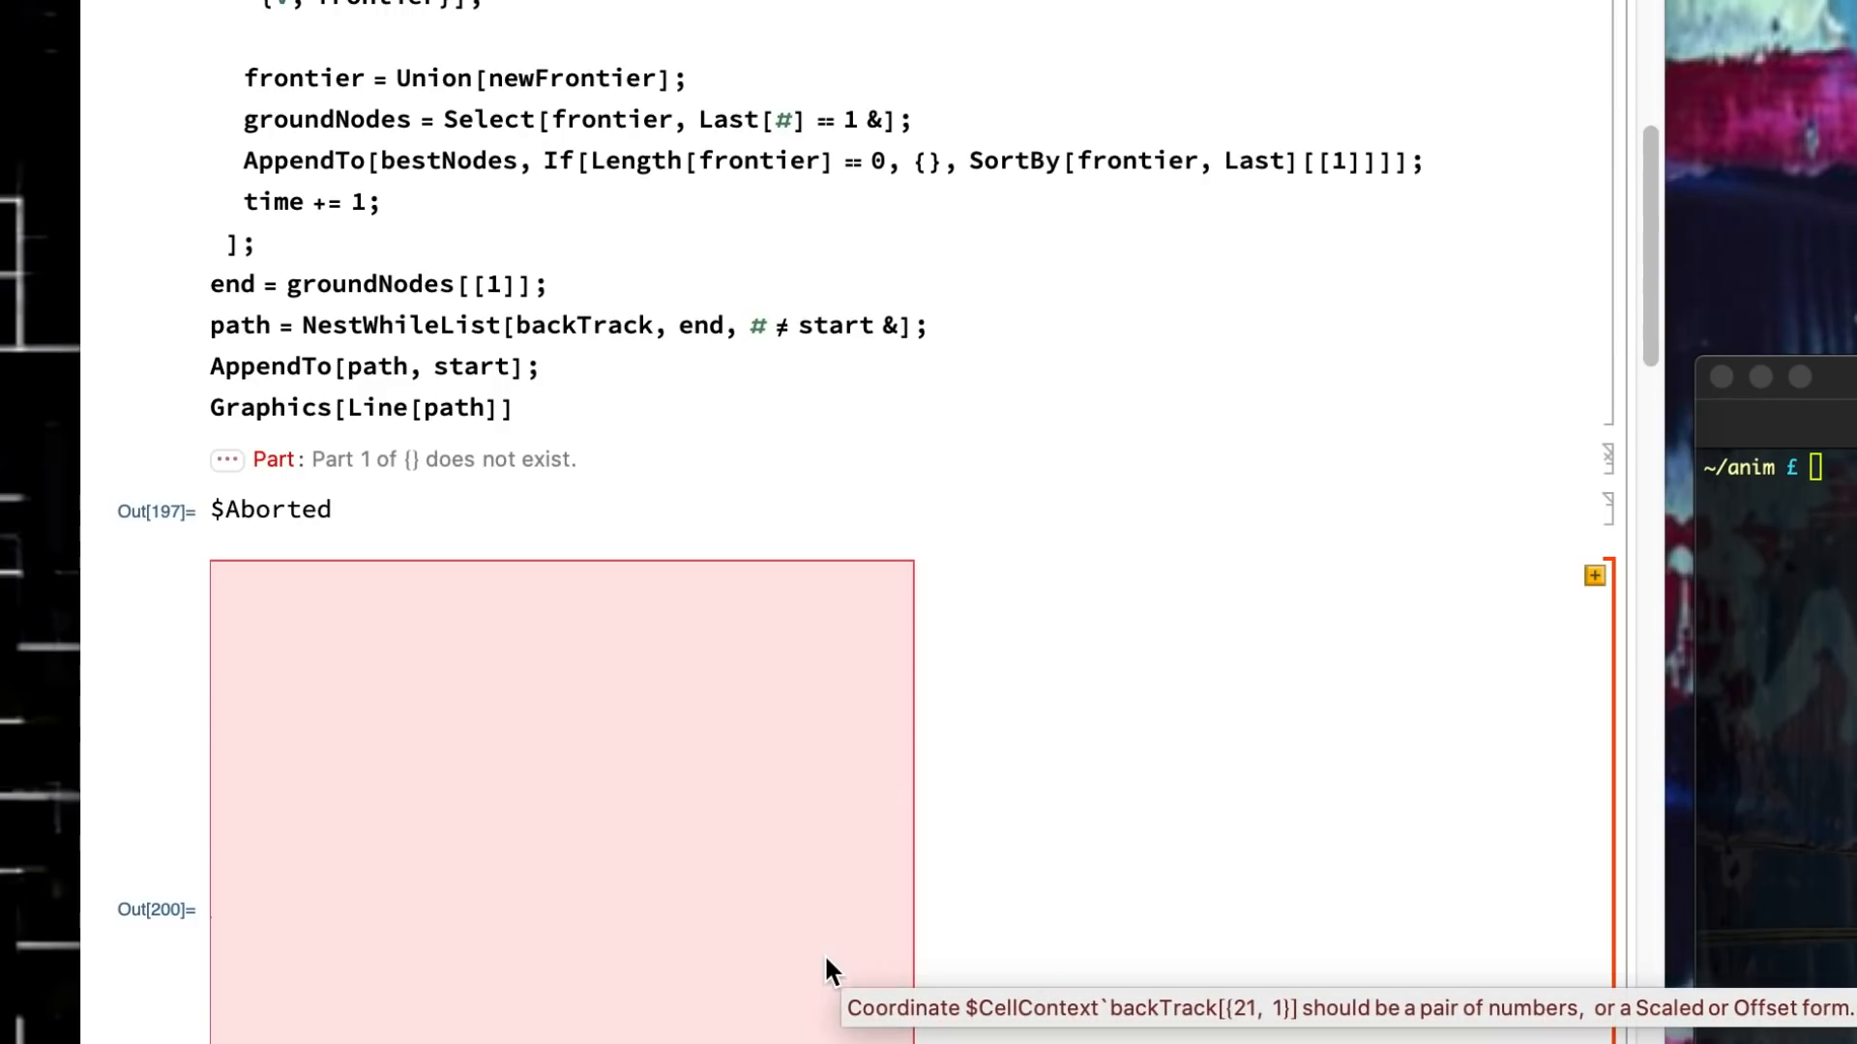
Step: Bring the solver cell's Part::partw message, $Aborted output and red error box into view
scroll(up, 3)
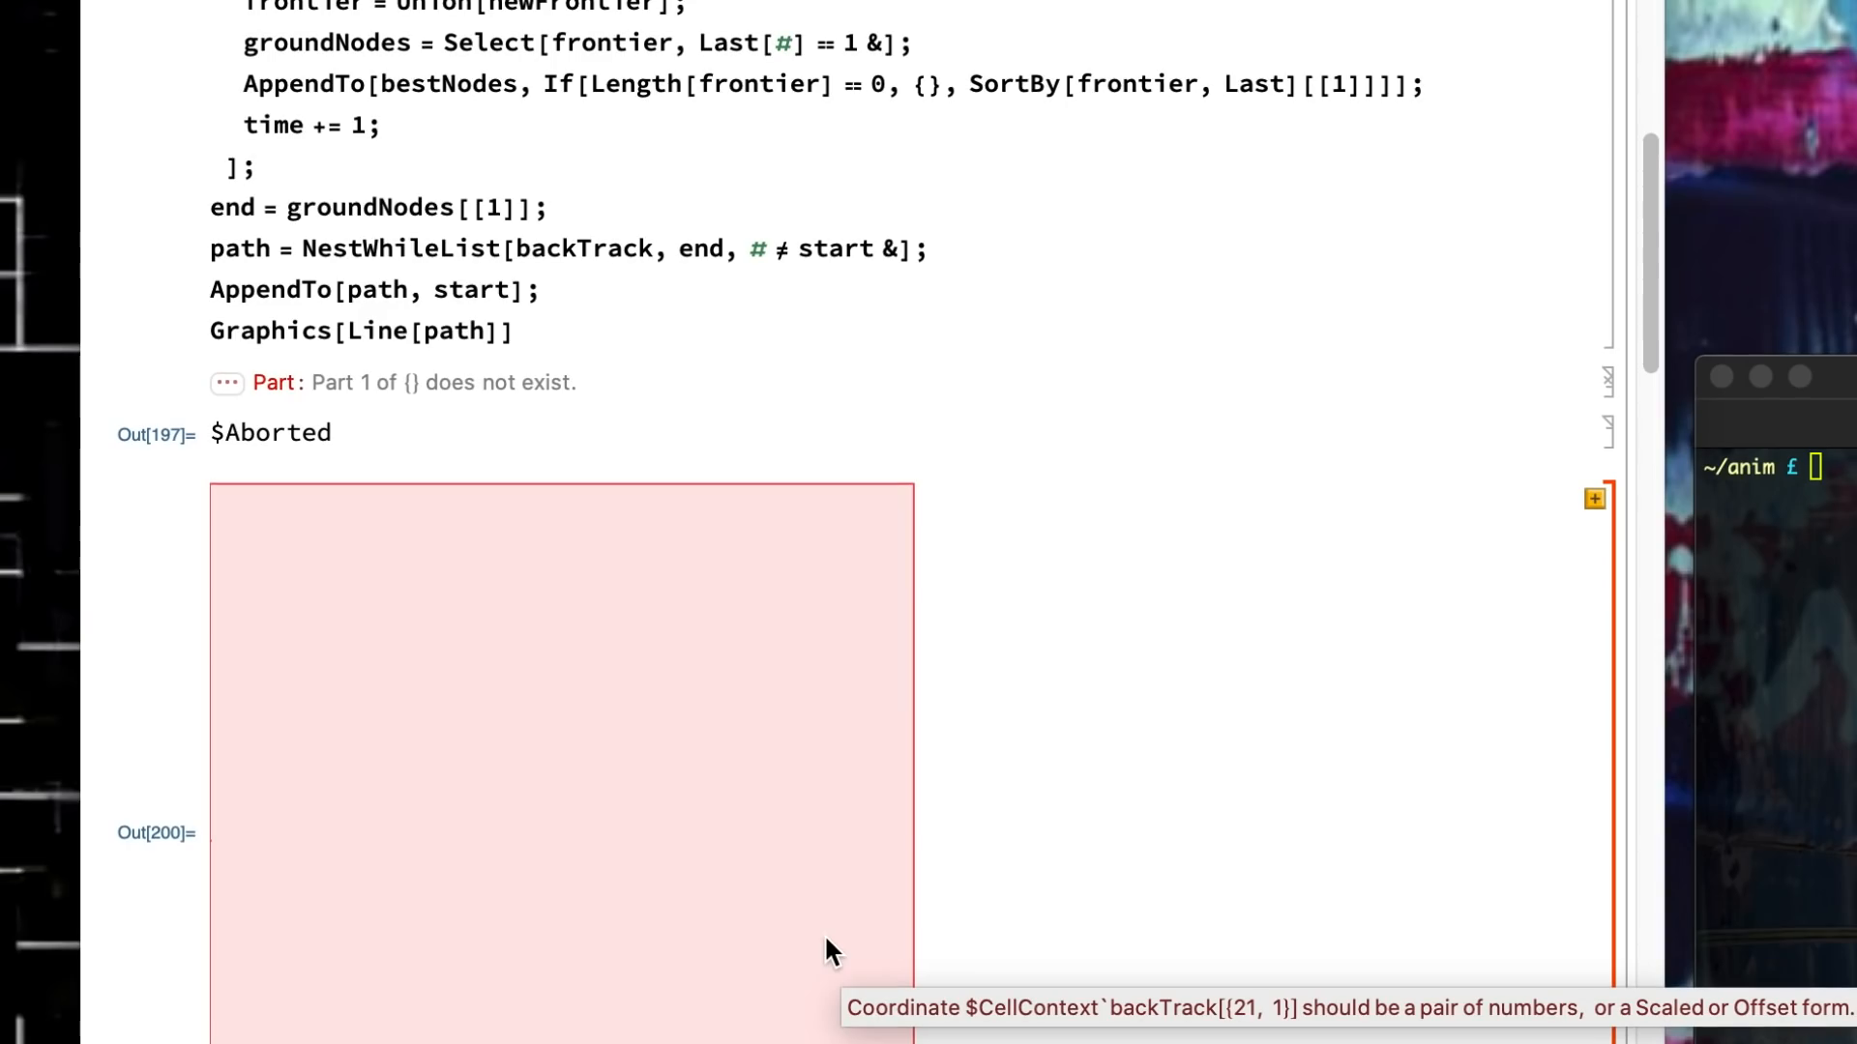